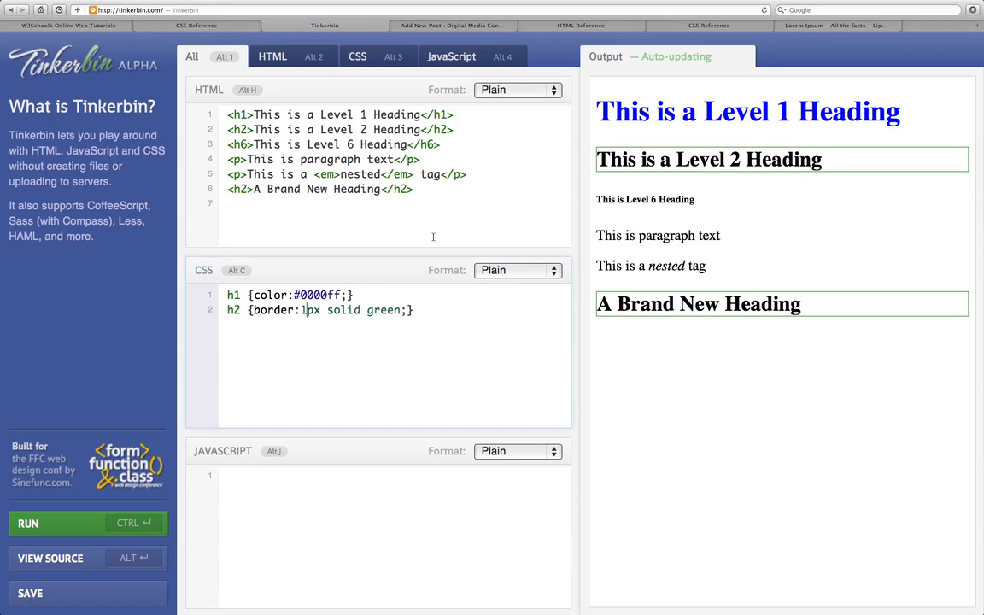
Change the h2 border colour from green to red in the CSS panel
{"action": "type", "text": "red"}
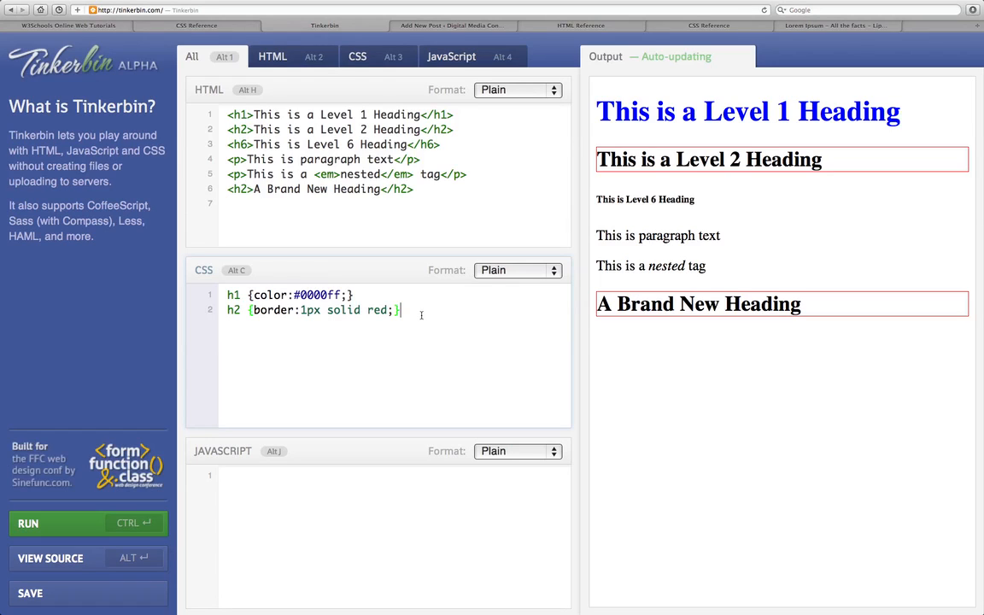
{"action": "left_click", "coordinate": [451, 25]}
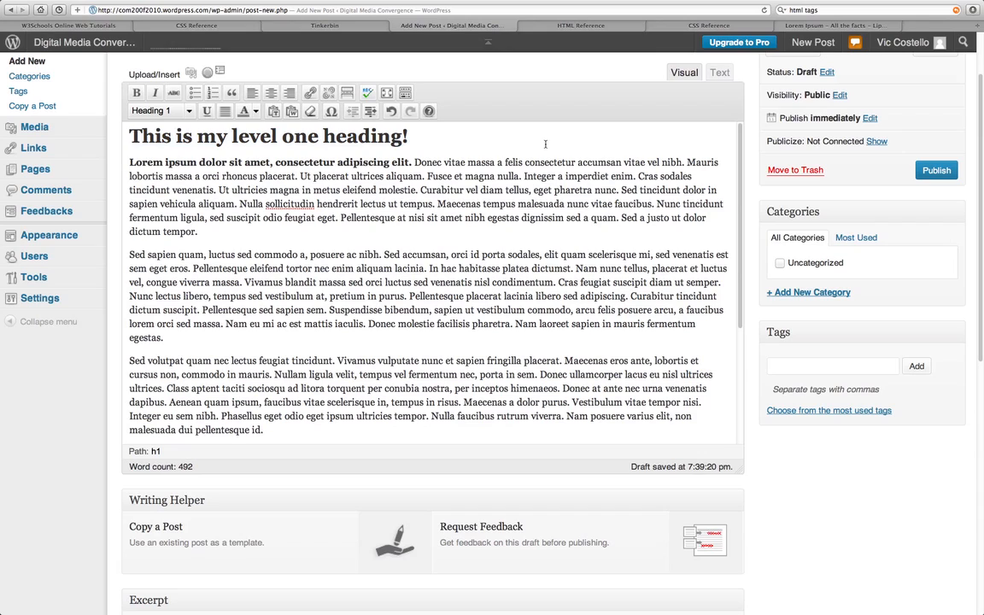